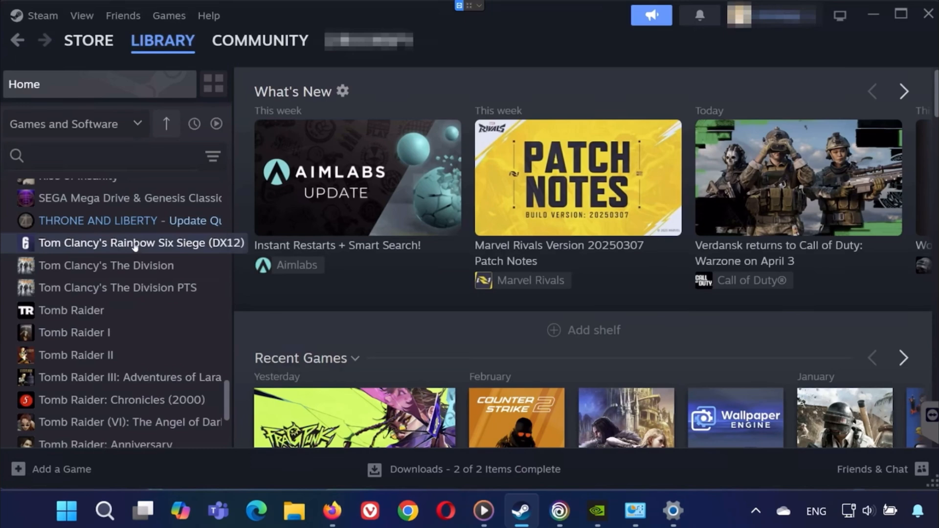
Reach the Installed Files settings in Tom Clancy's Rainbow Six Siege properties
right_click(137, 243)
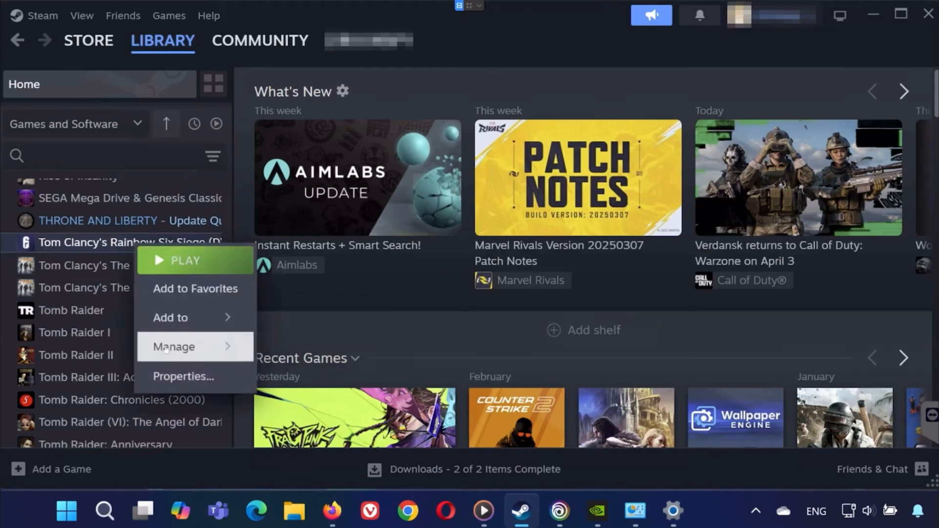
click(183, 377)
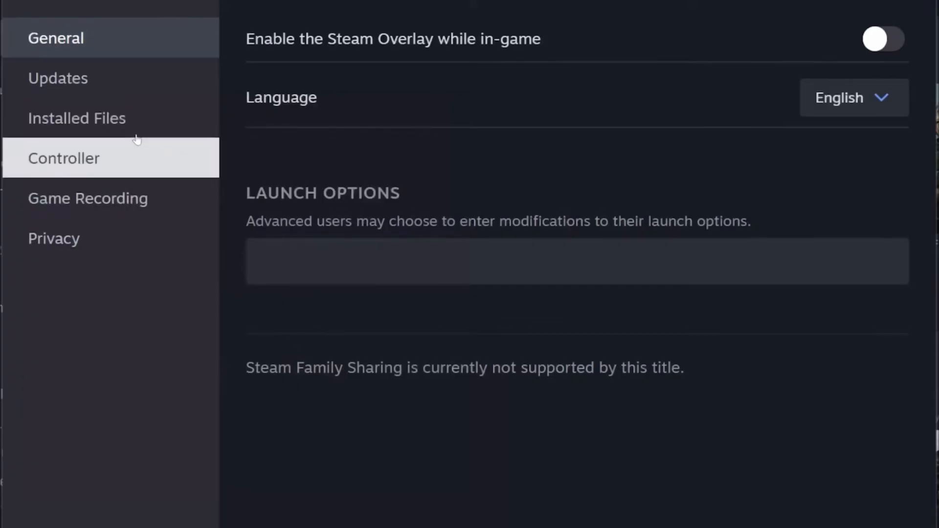
click(76, 118)
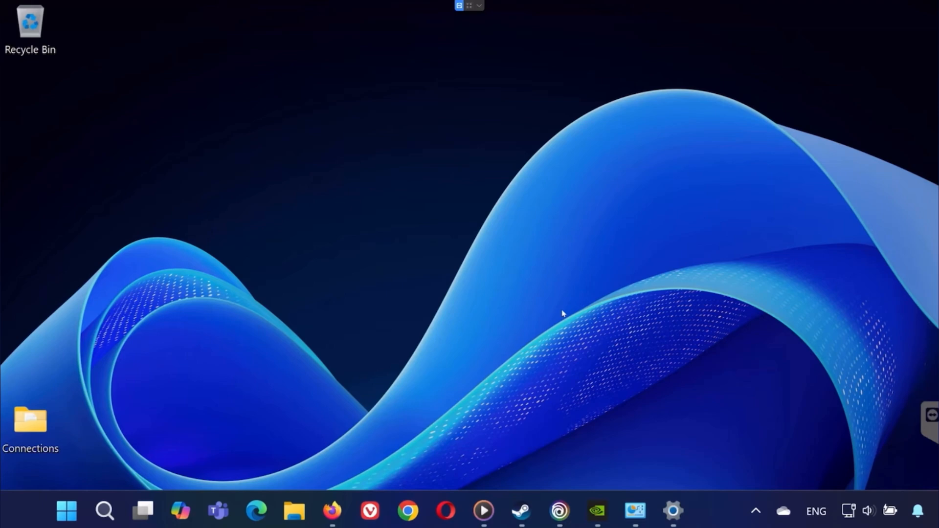
Check the NVIDIA App Drivers page, then view AMD's Drivers and Support download page
text(nviDIA)
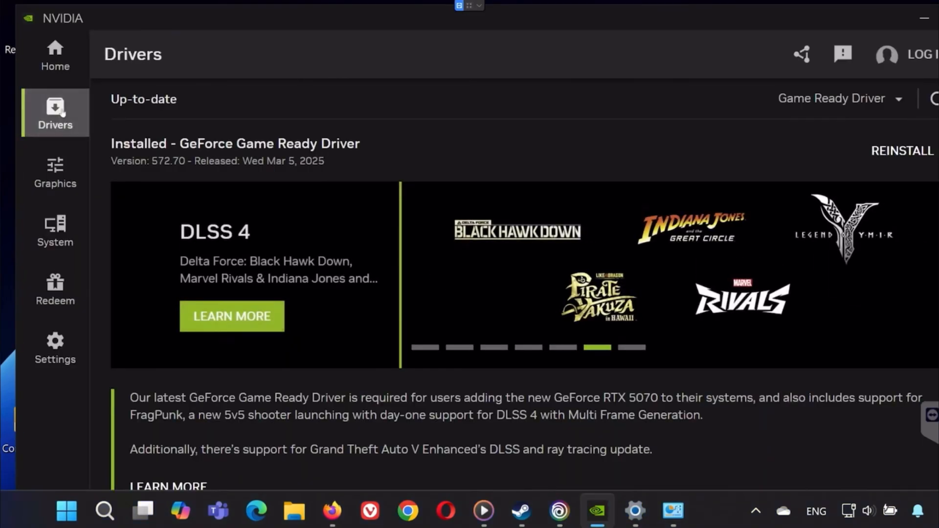
click(935, 99)
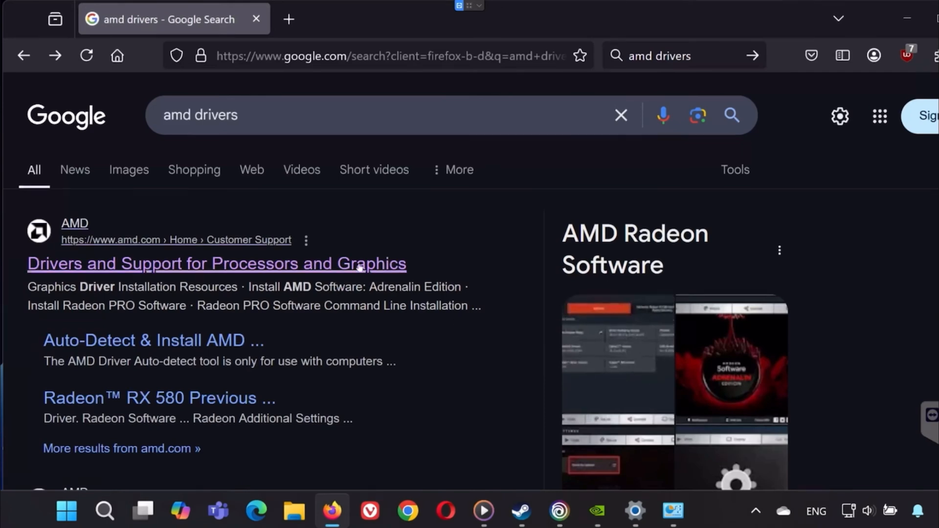
click(211, 264)
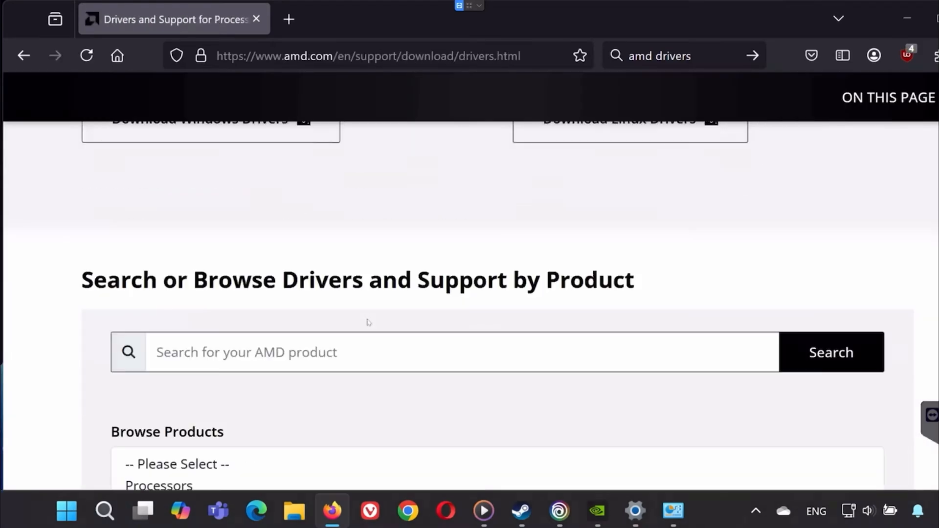
scroll(up, 3)
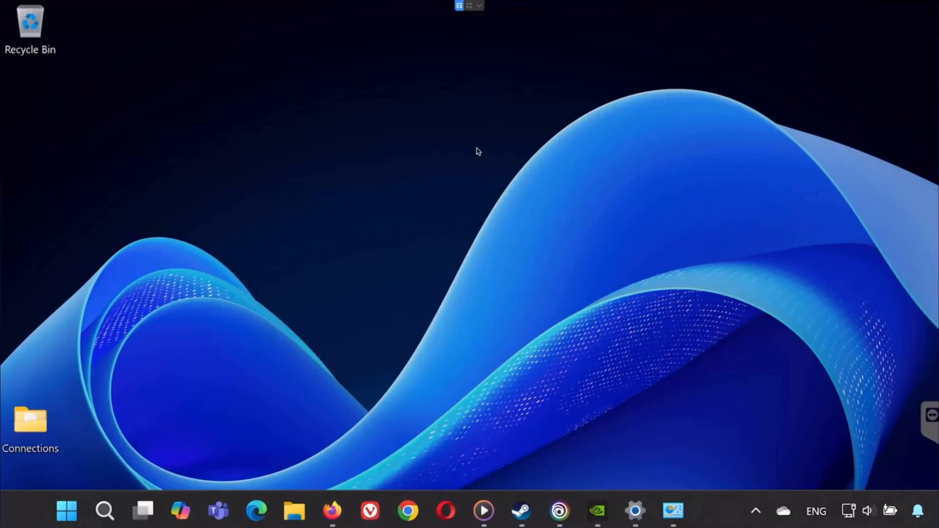
Launch Windows Defender Firewall from a Start menu search for 'fire'
click(63, 511)
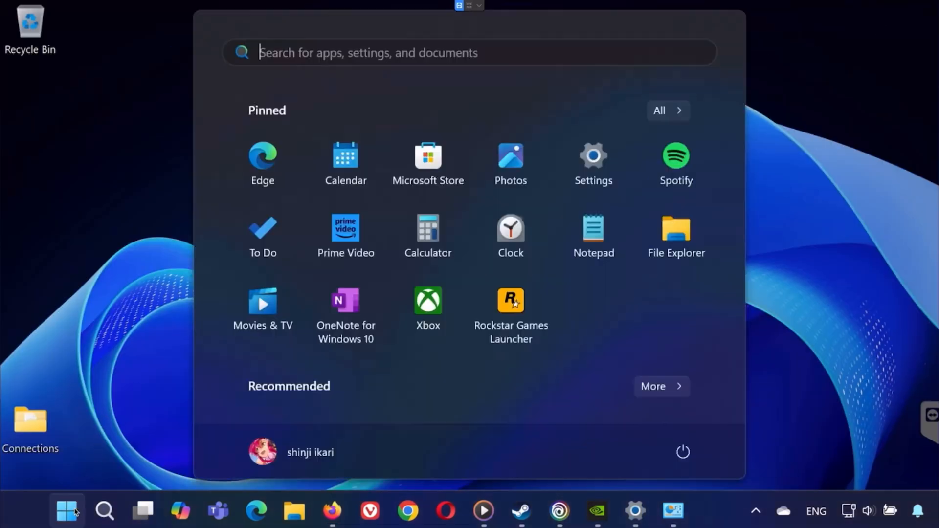
text(fir)
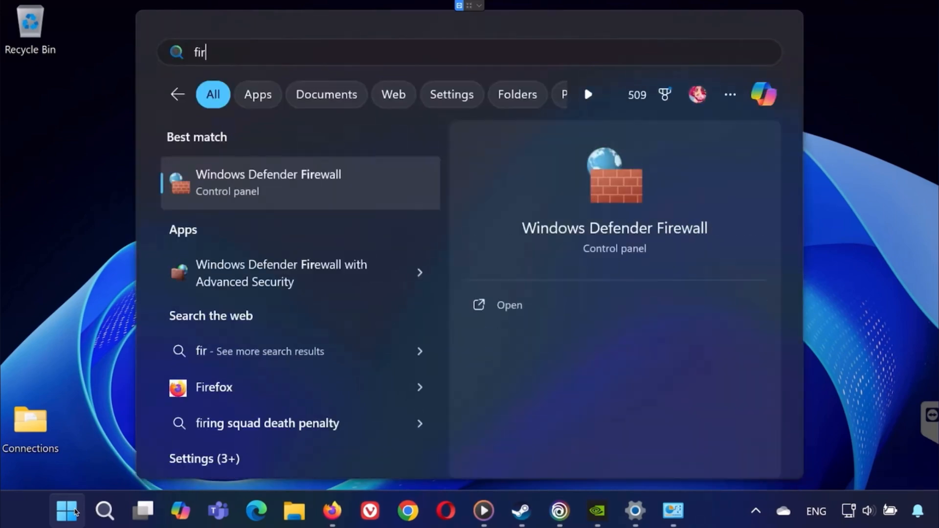
text(e)
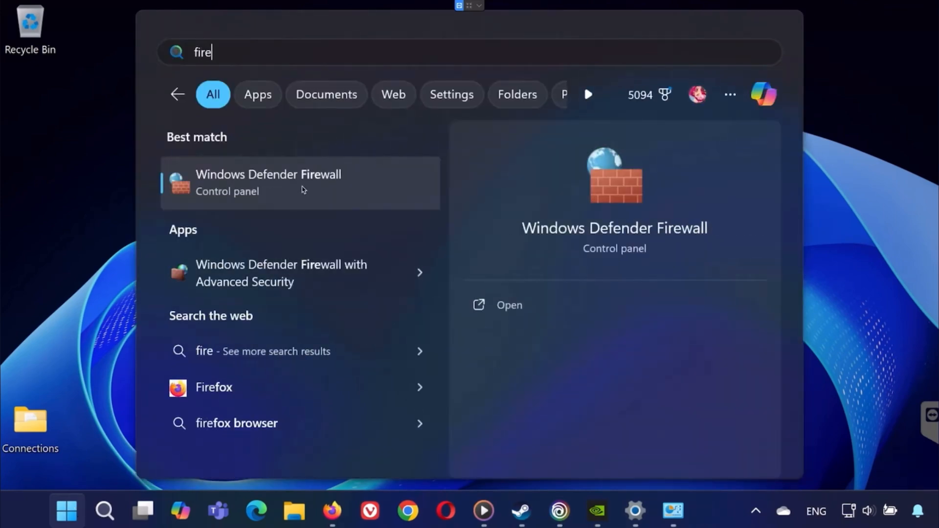
click(267, 182)
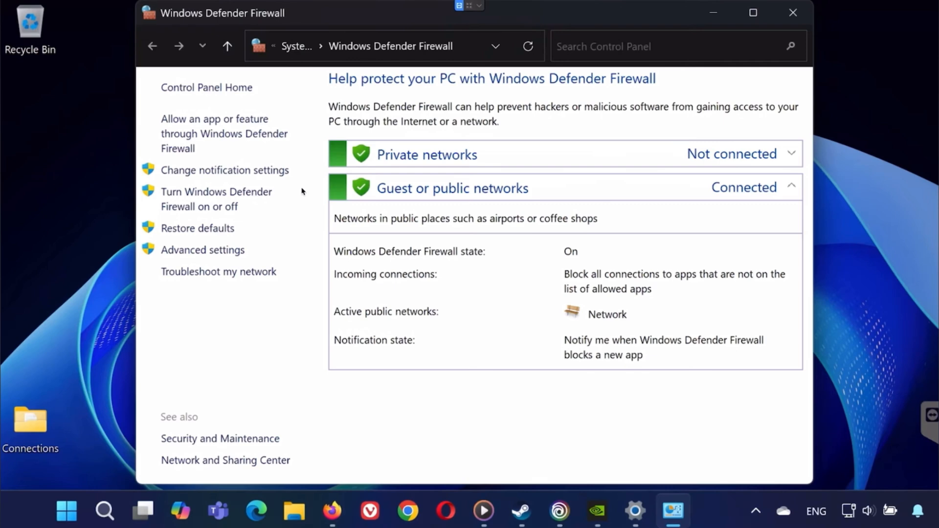
View the allowed apps list and begin adding another app through the firewall
click(216, 133)
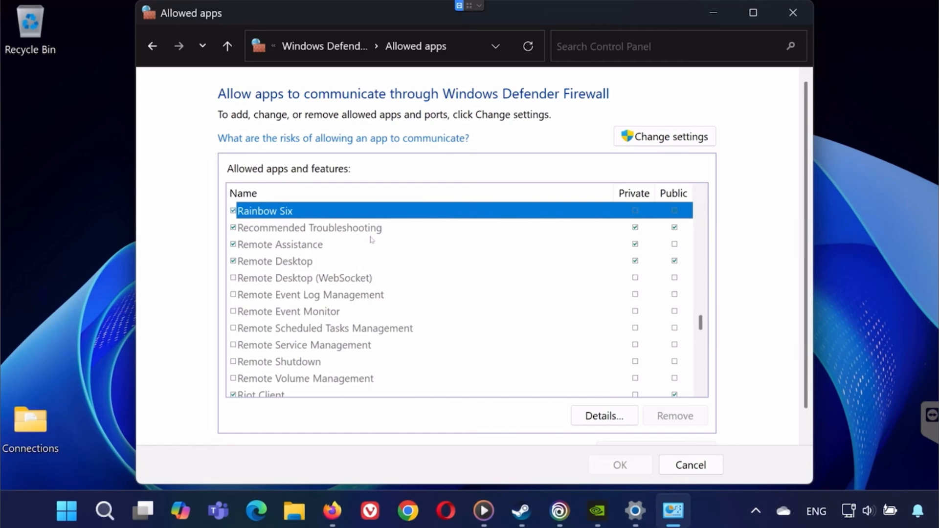
mouse_move(349, 213)
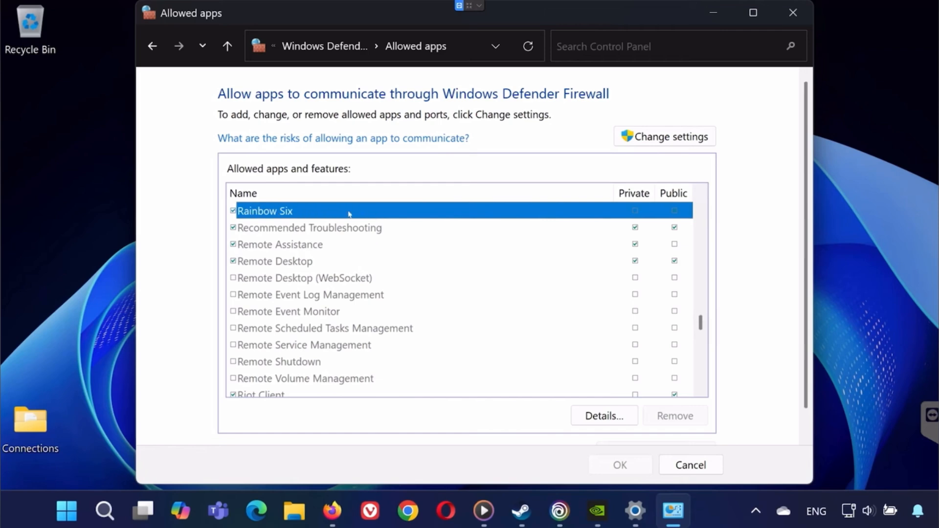
mouse_move(667, 120)
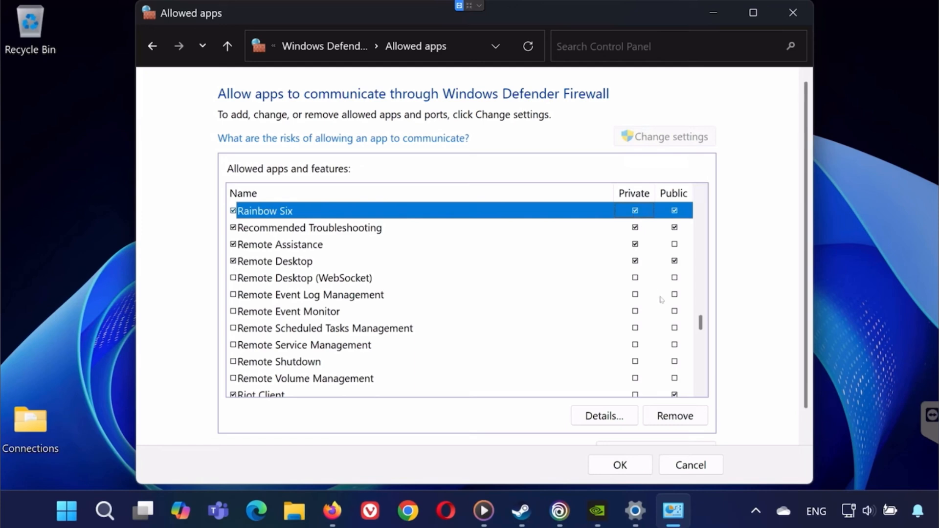
click(656, 434)
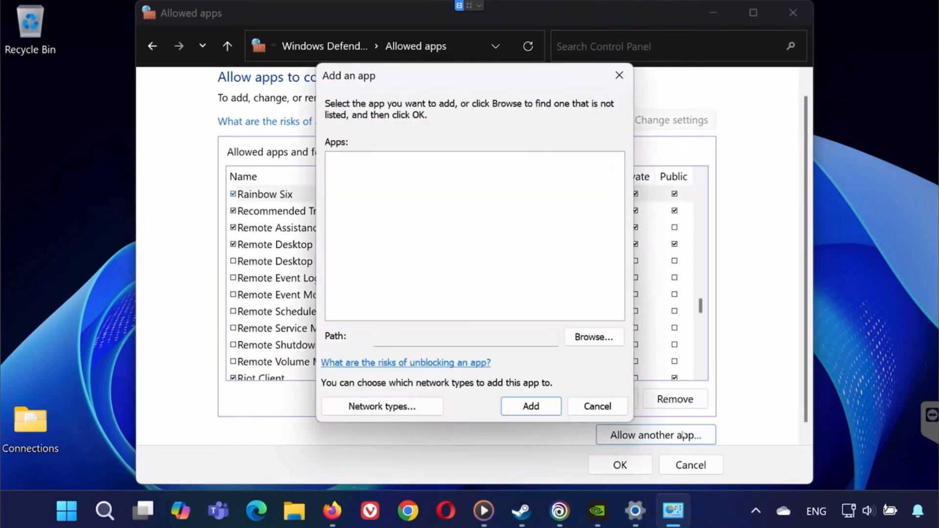
Browse the game folder without adding an executable, then save the allowed apps list with OK
click(594, 337)
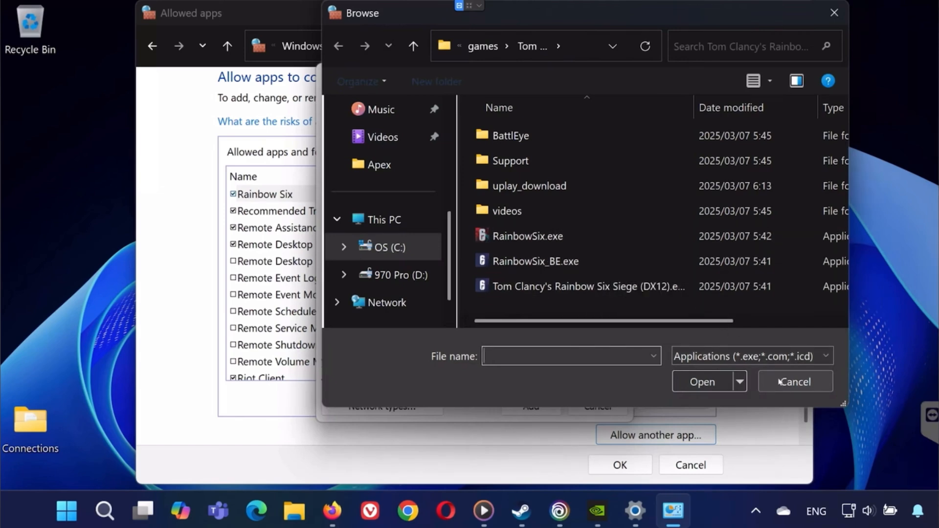
click(796, 381)
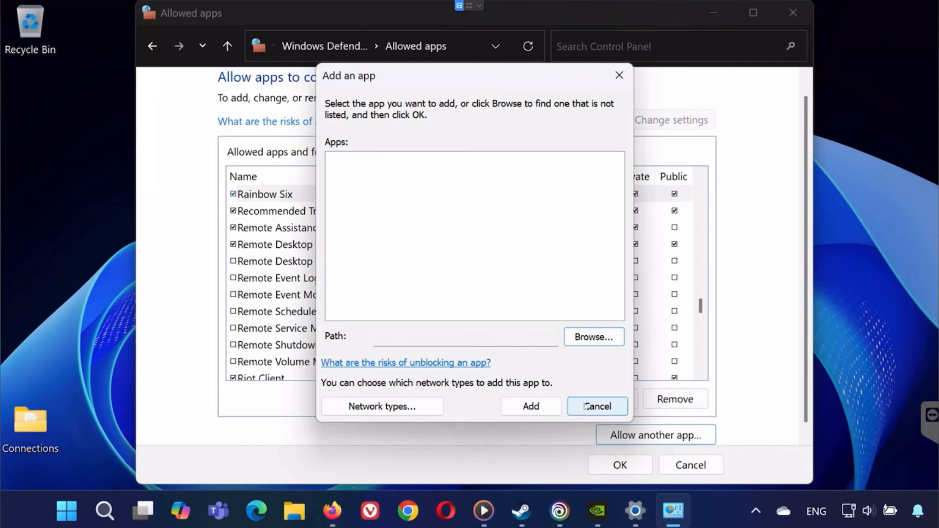
click(597, 406)
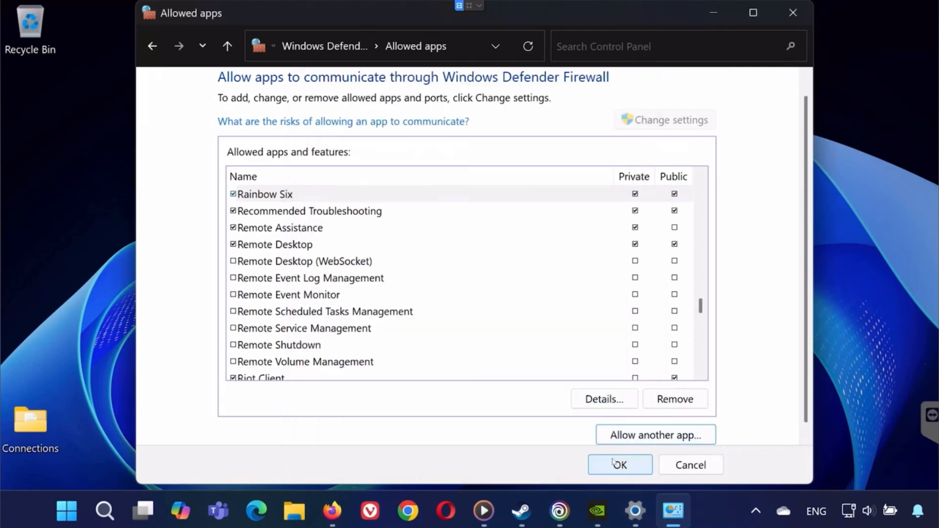
click(621, 465)
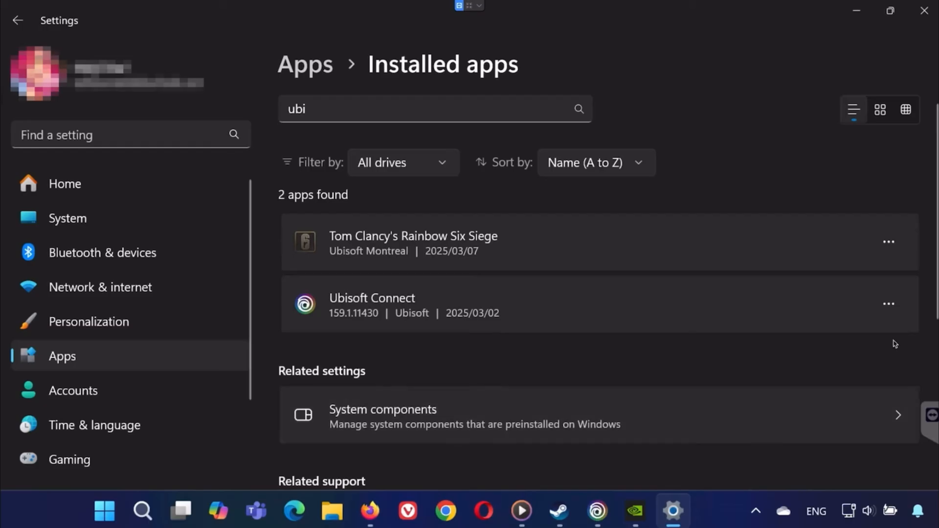
Bring up Firefox with the Ubisoft Connect download search
click(888, 303)
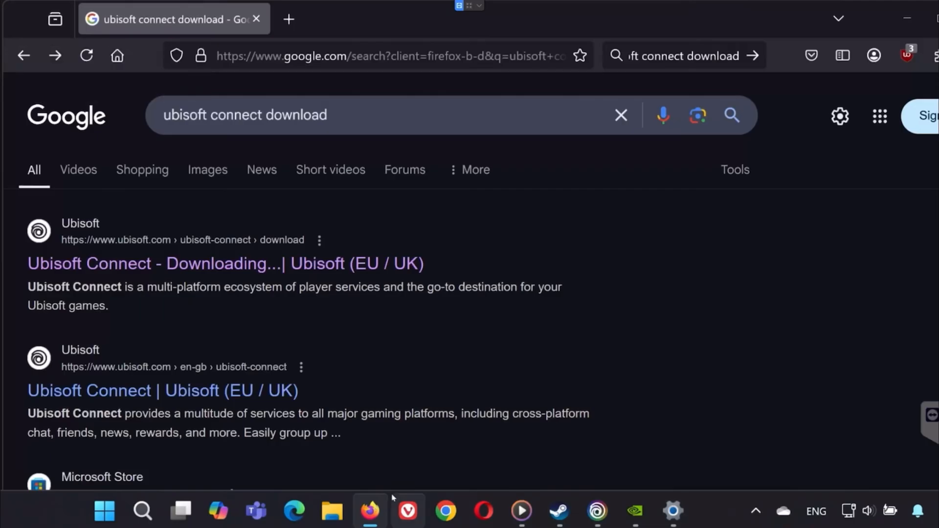
mouse_move(267, 272)
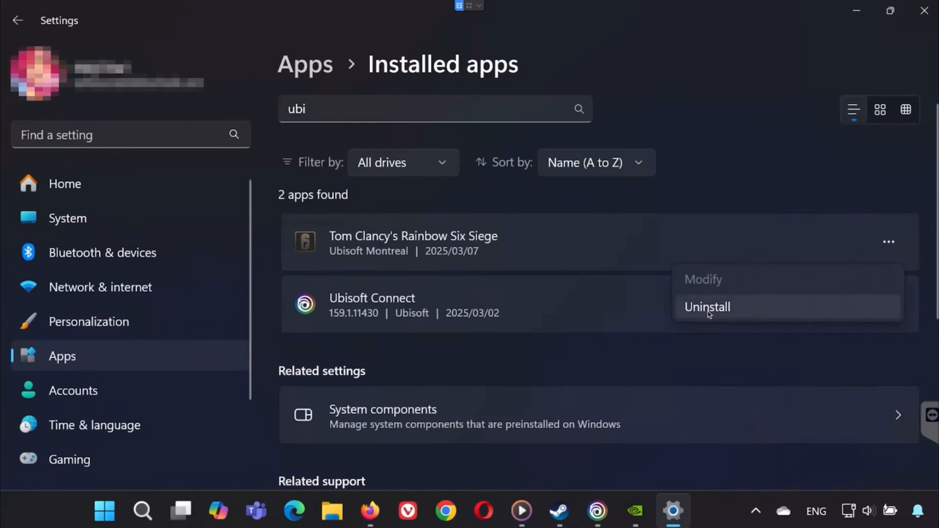
mouse_move(735, 312)
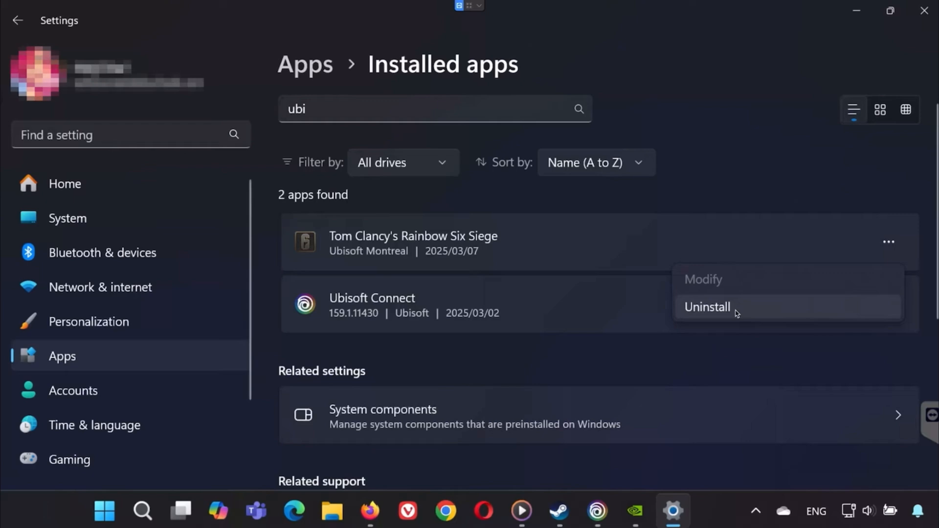
Start uninstalling Tom Clancy's Rainbow Six Siege from the installed apps list
click(782, 200)
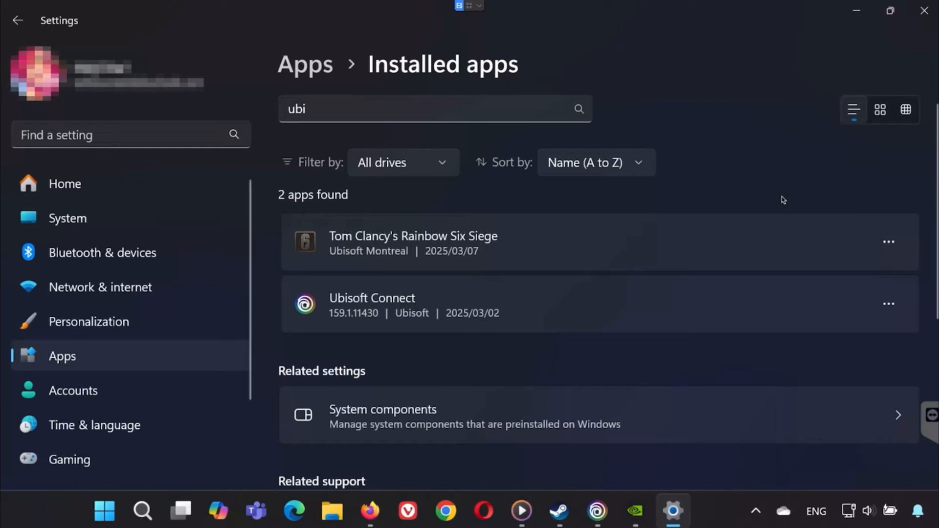
mouse_move(726, 206)
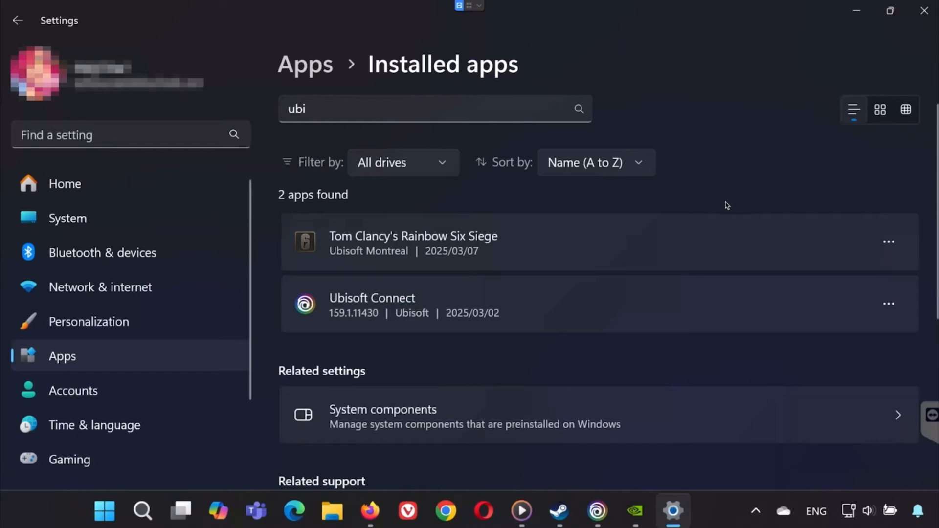
mouse_move(497, 297)
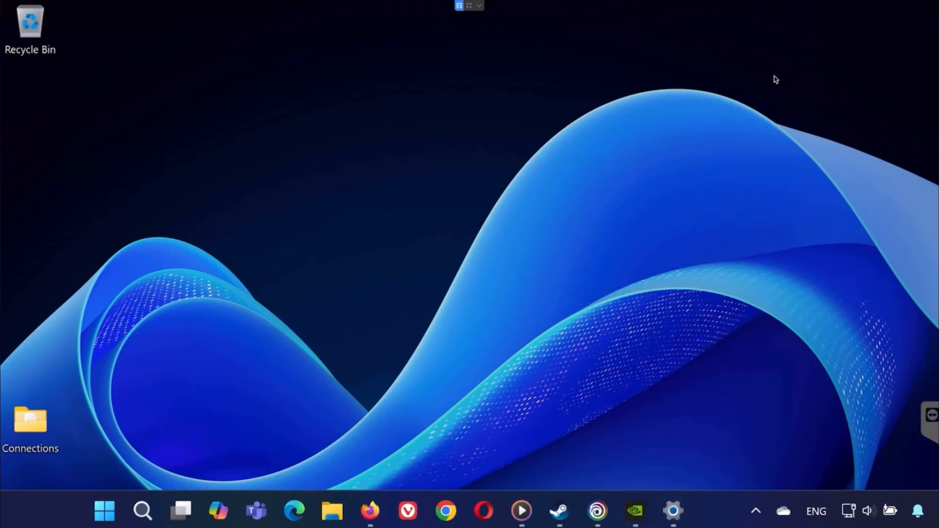
mouse_move(751, 107)
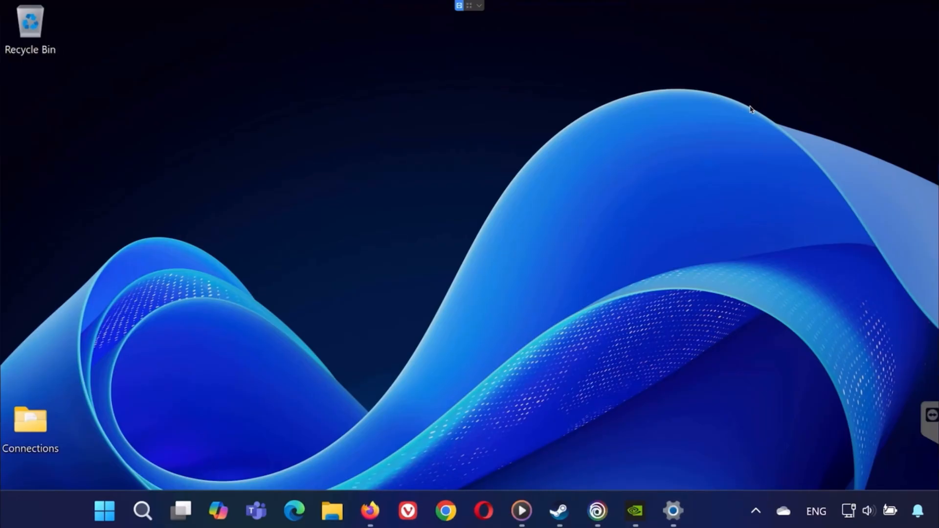